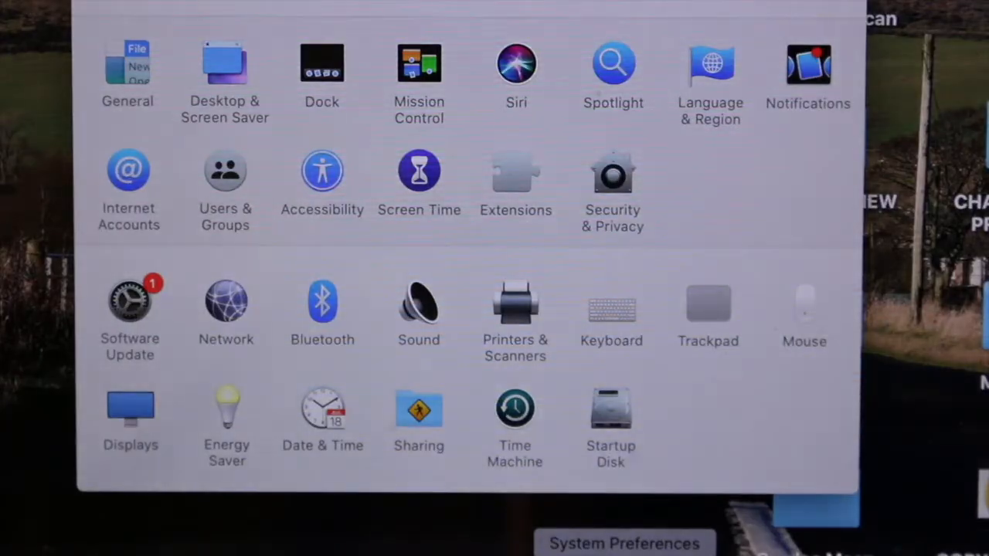
Review the Do Not Disturb notification settings, then move to the battery and sleep settings.
left_click(808, 63)
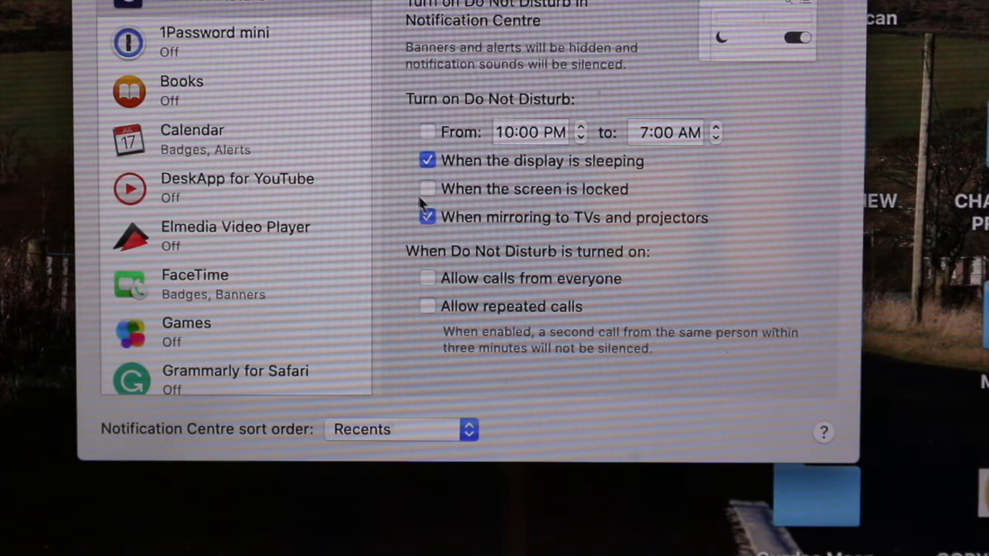
left_click(428, 188)
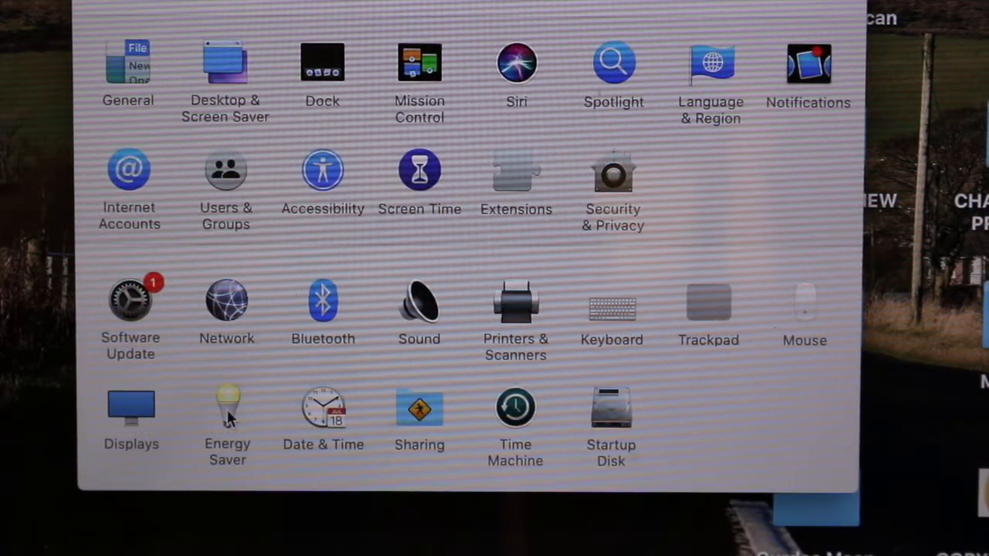
left_click(228, 407)
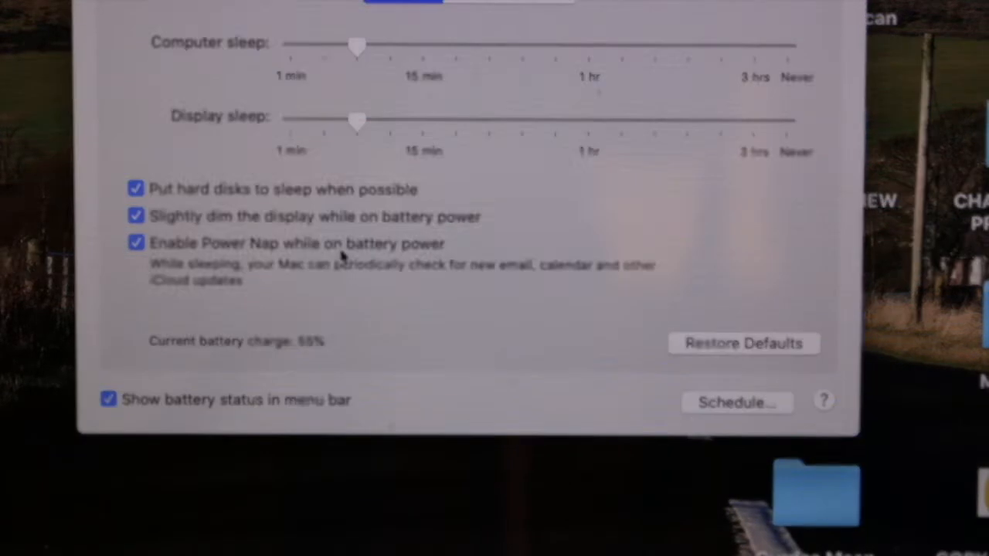
mouse_move(445, 313)
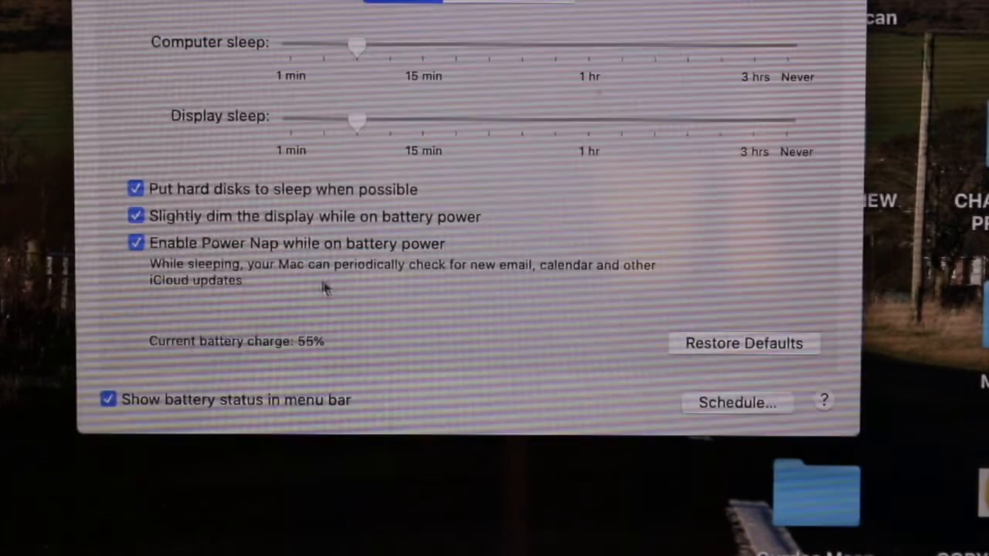
Turn off Power Nap on battery and confirm Bluetooth is left off.
left_click(135, 242)
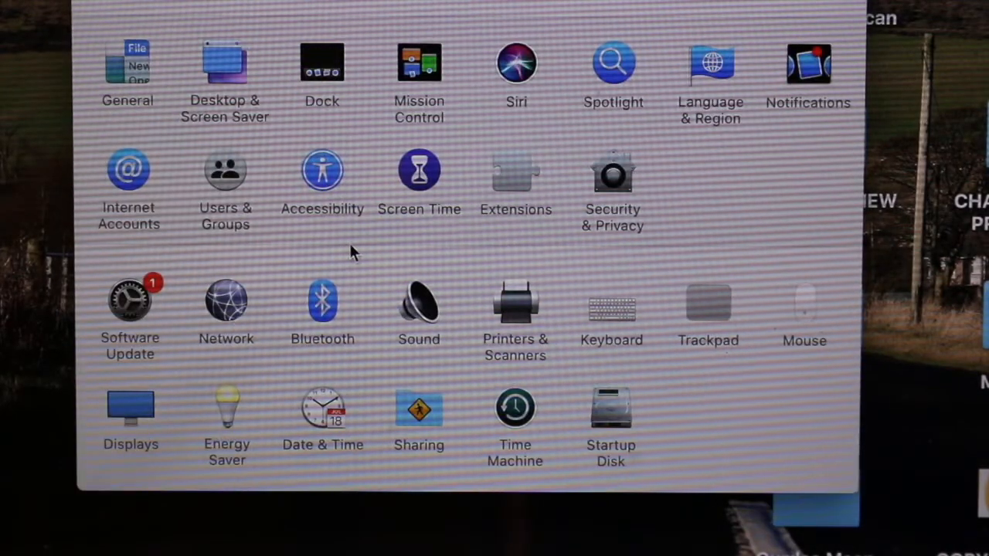
left_click(322, 302)
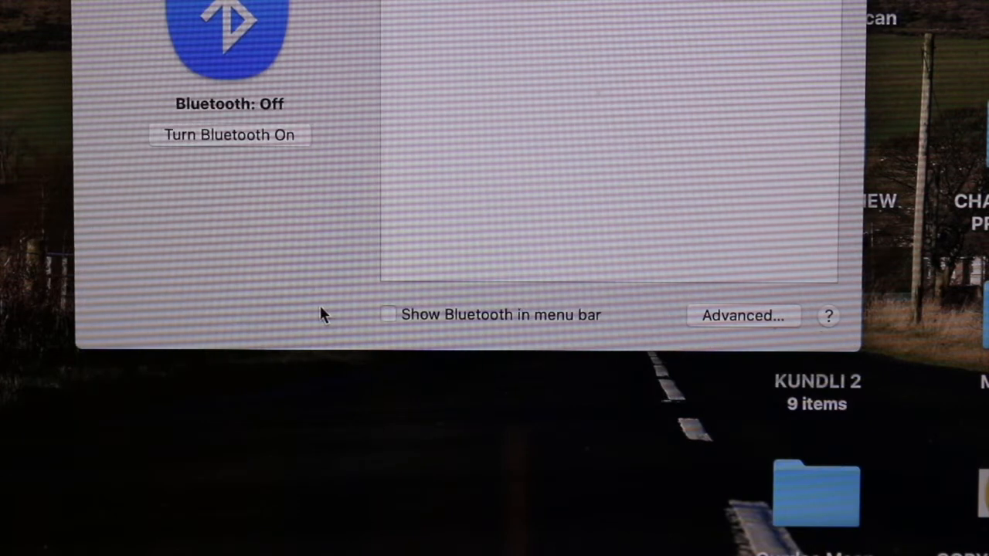
mouse_move(450, 327)
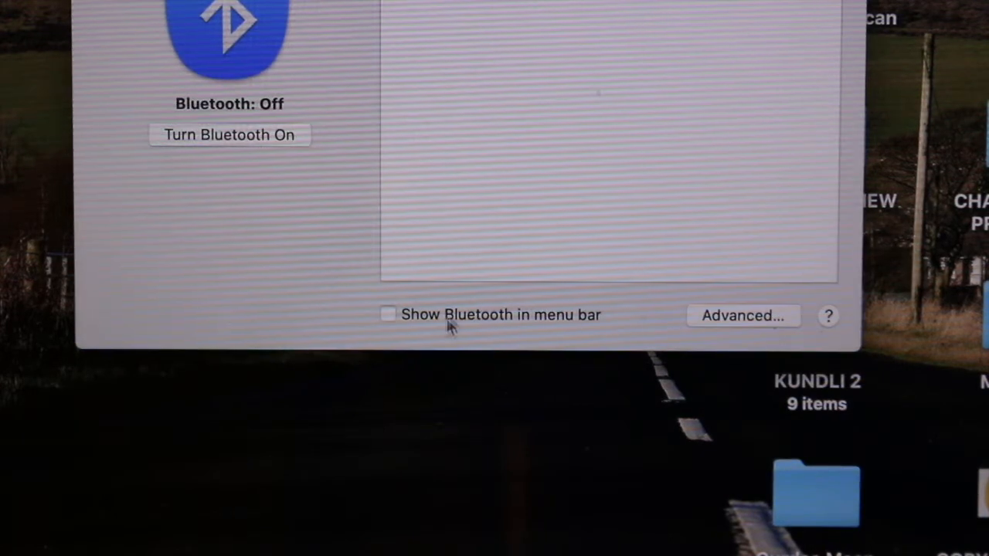
mouse_move(424, 302)
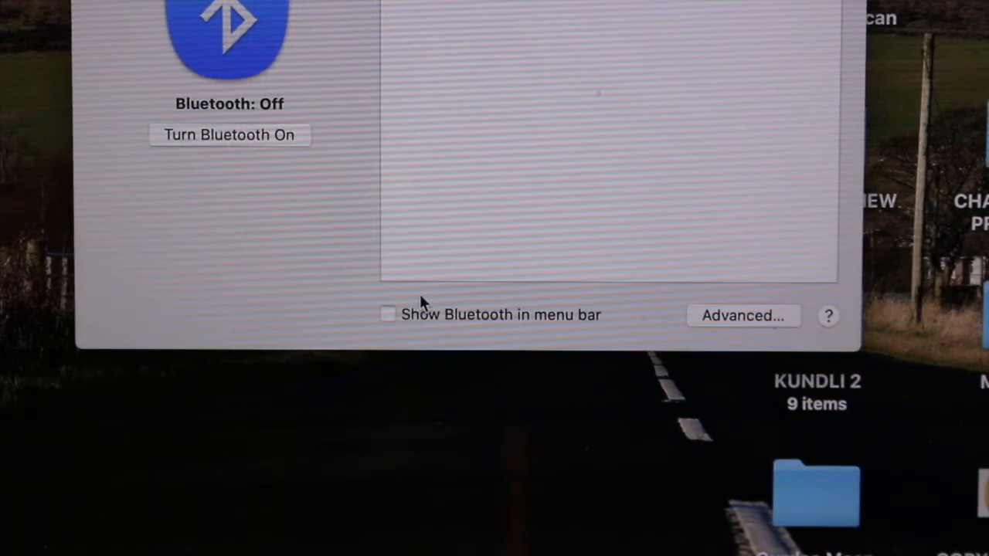
mouse_move(243, 104)
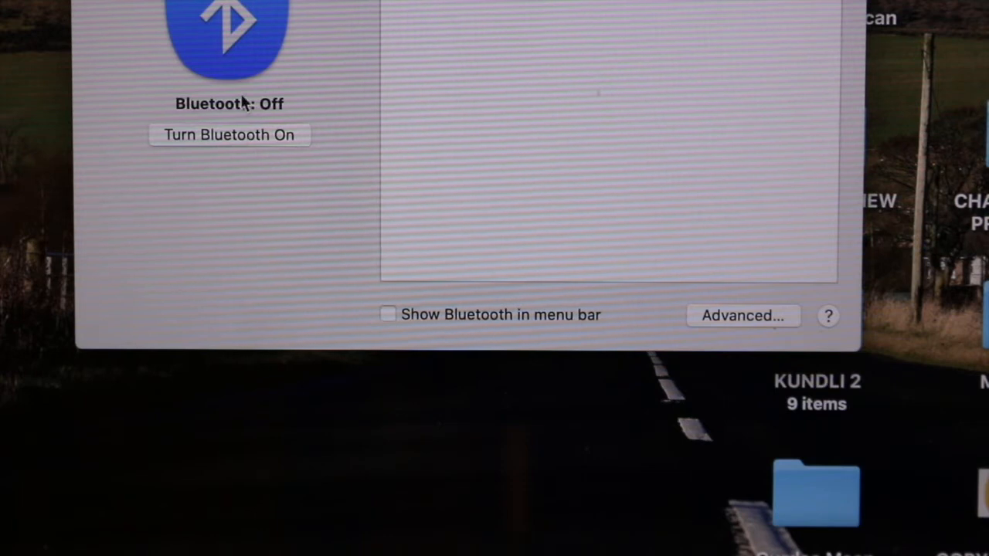
left_click(314, 171)
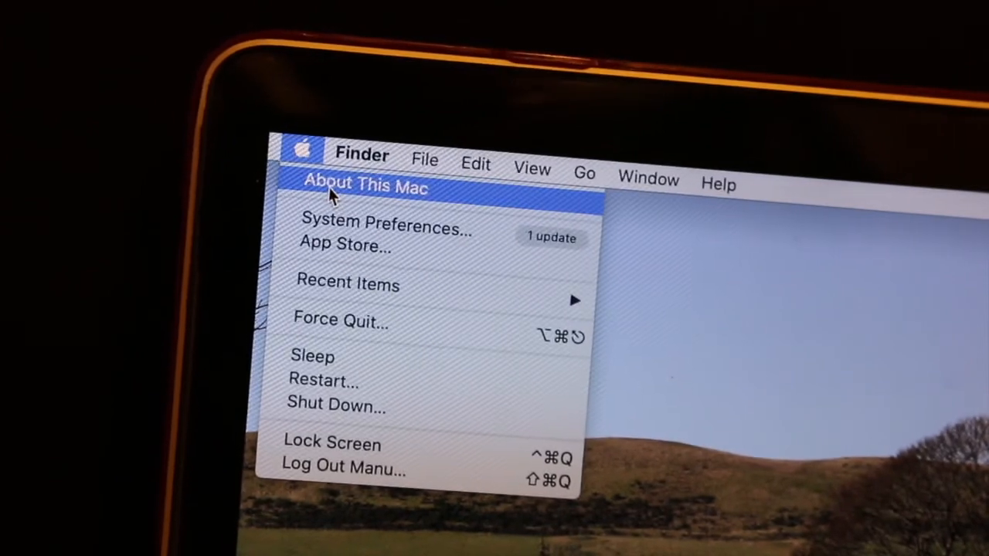
View the System Report's Power section showing cycle count 4 and condition Normal.
left_click(366, 187)
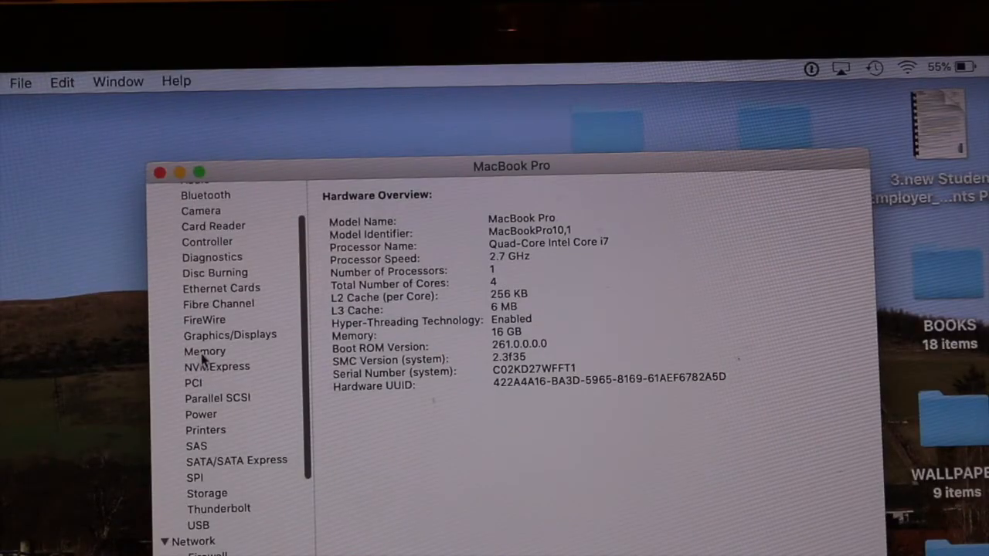
left_click(201, 414)
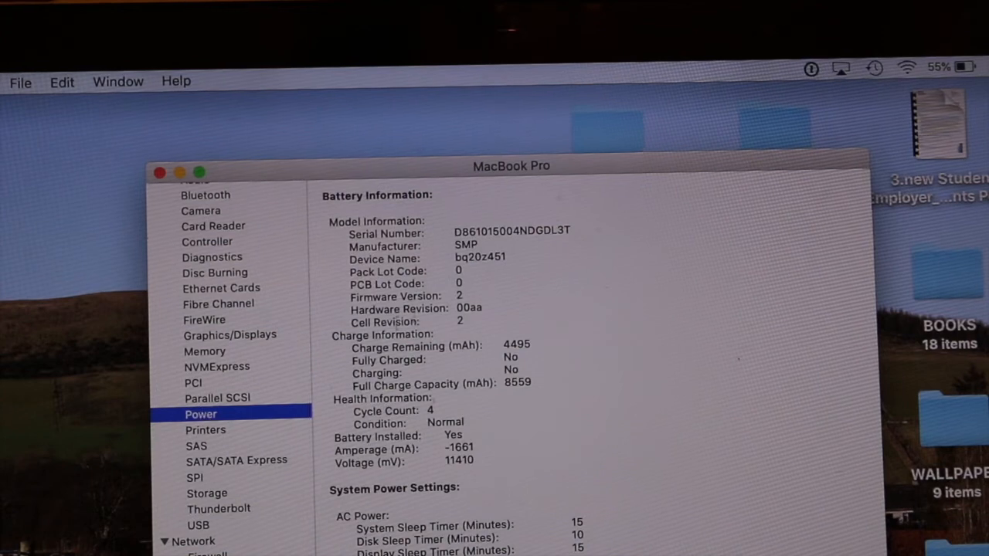